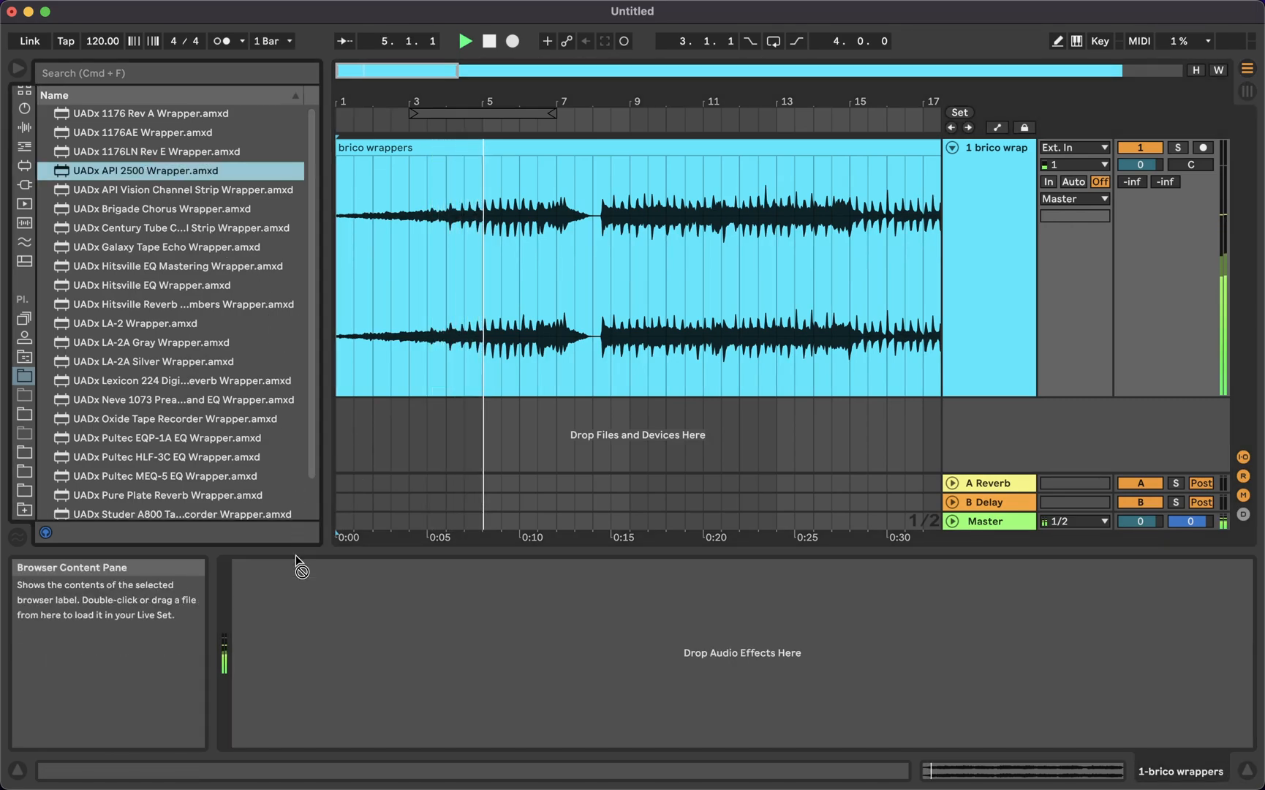
- Load the UAD wrappers Live Set to view the Keys track's Waterfall Rotary Speaker wrapper
double_click(143, 170)
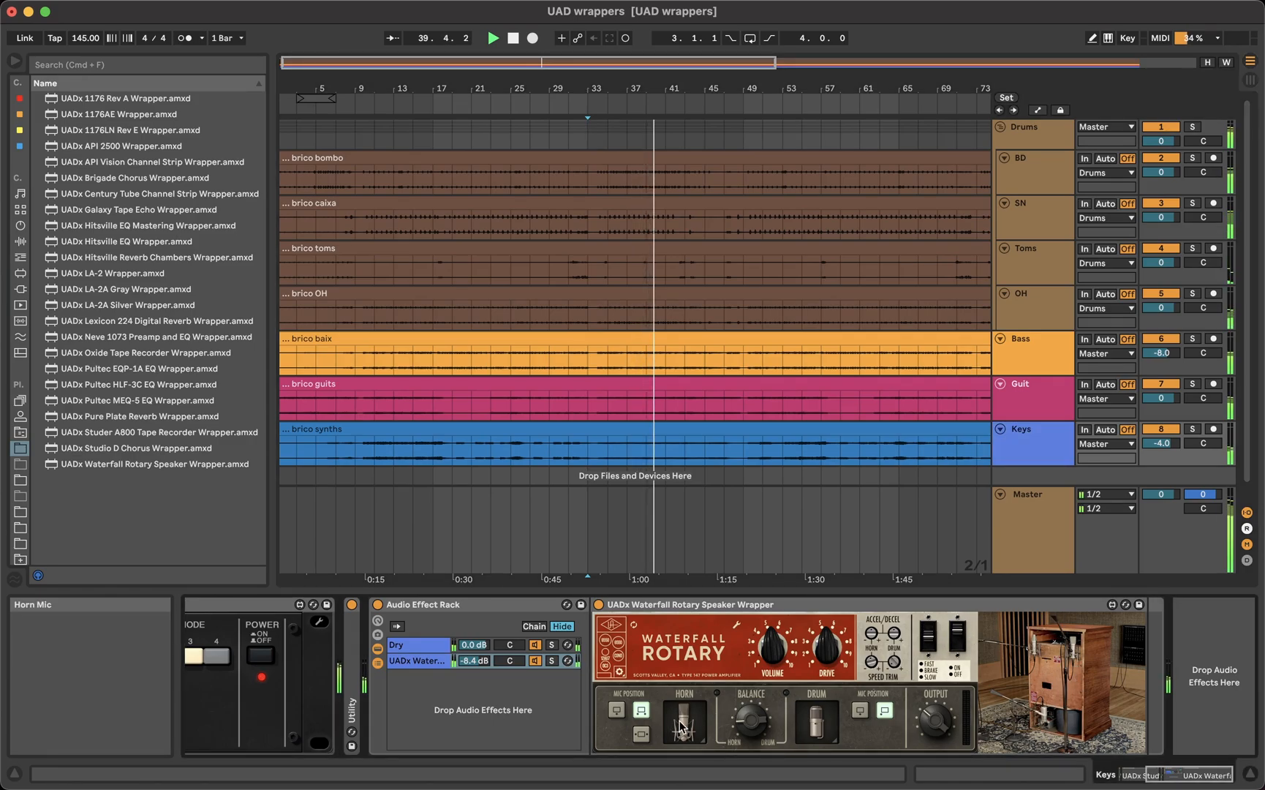
- Select the Bass track to reveal its Century Tube, Neve 1073 and LA-2A Silver wrapper chain
click(685, 721)
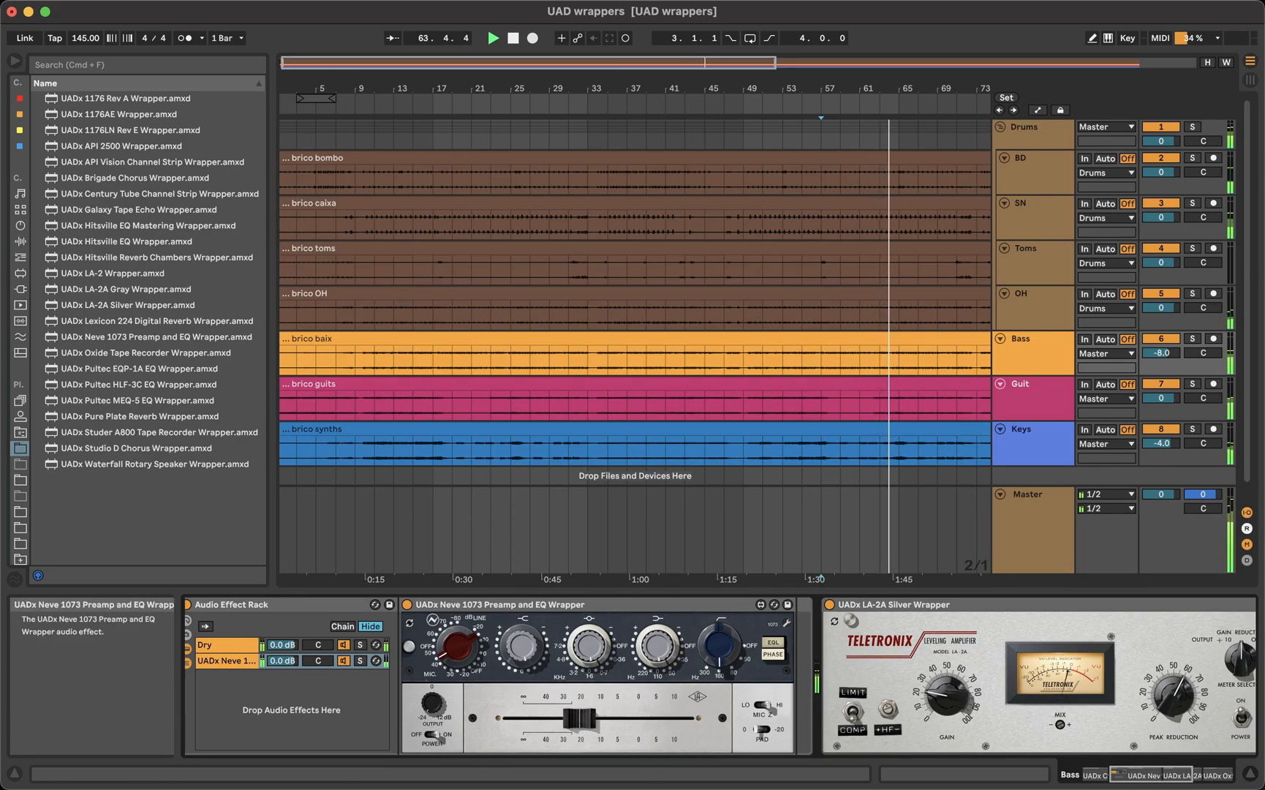
click(1025, 385)
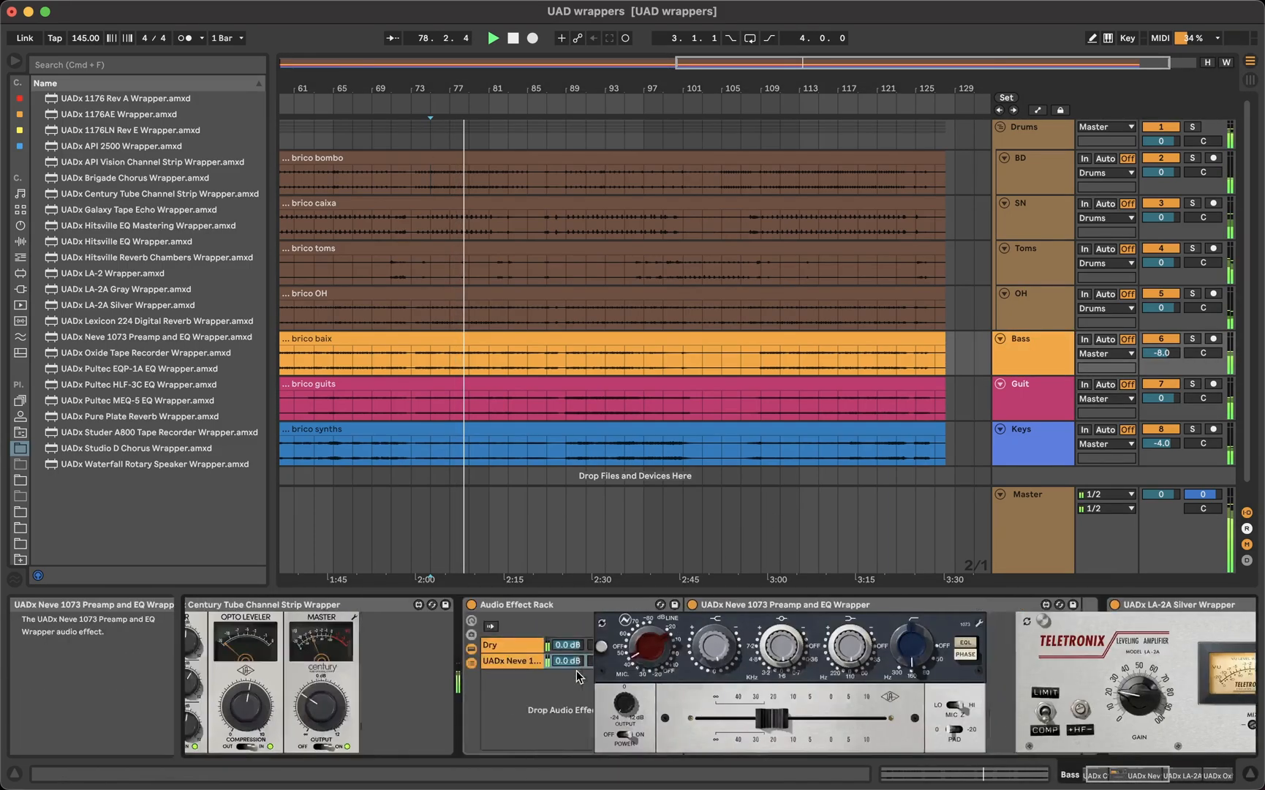
- Review the SN and Master chains, then the Guit track's Galaxy Tape Echo and Hitsville EQ wrappers
click(1033, 247)
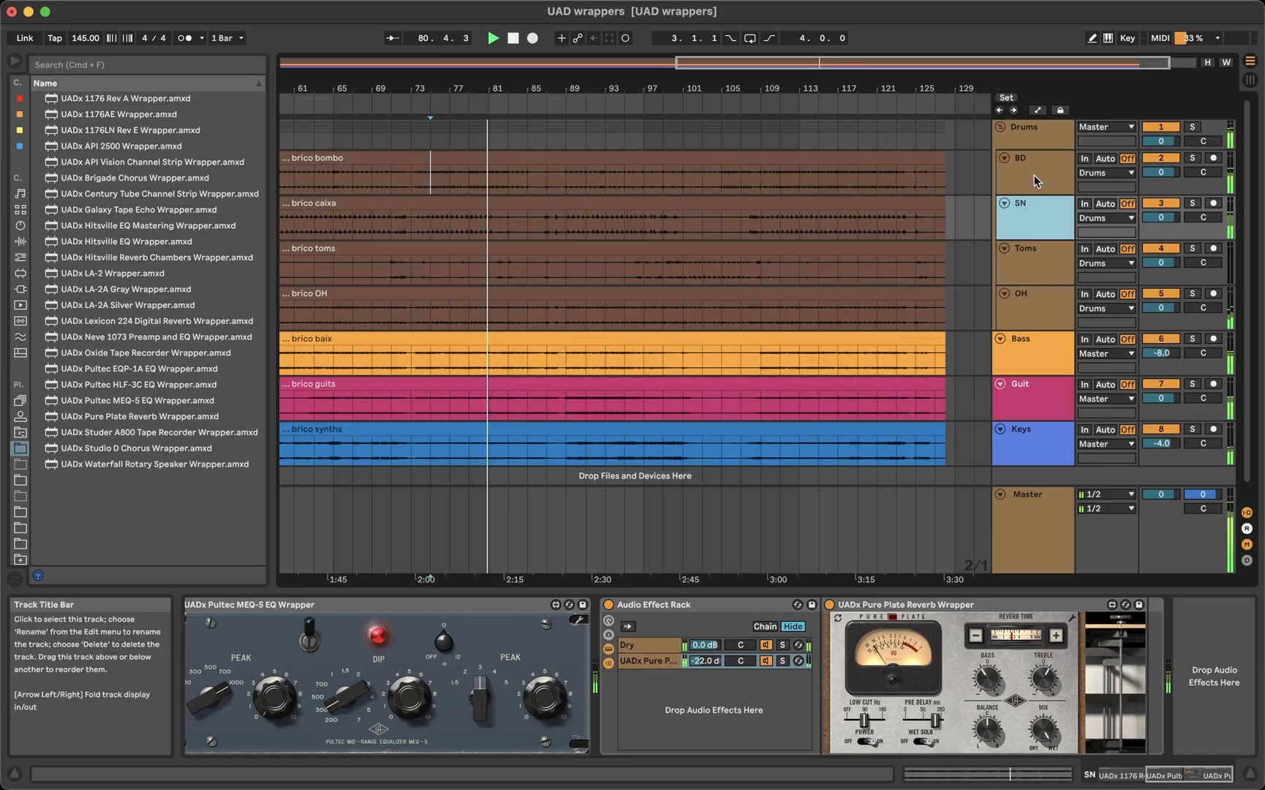
click(1021, 158)
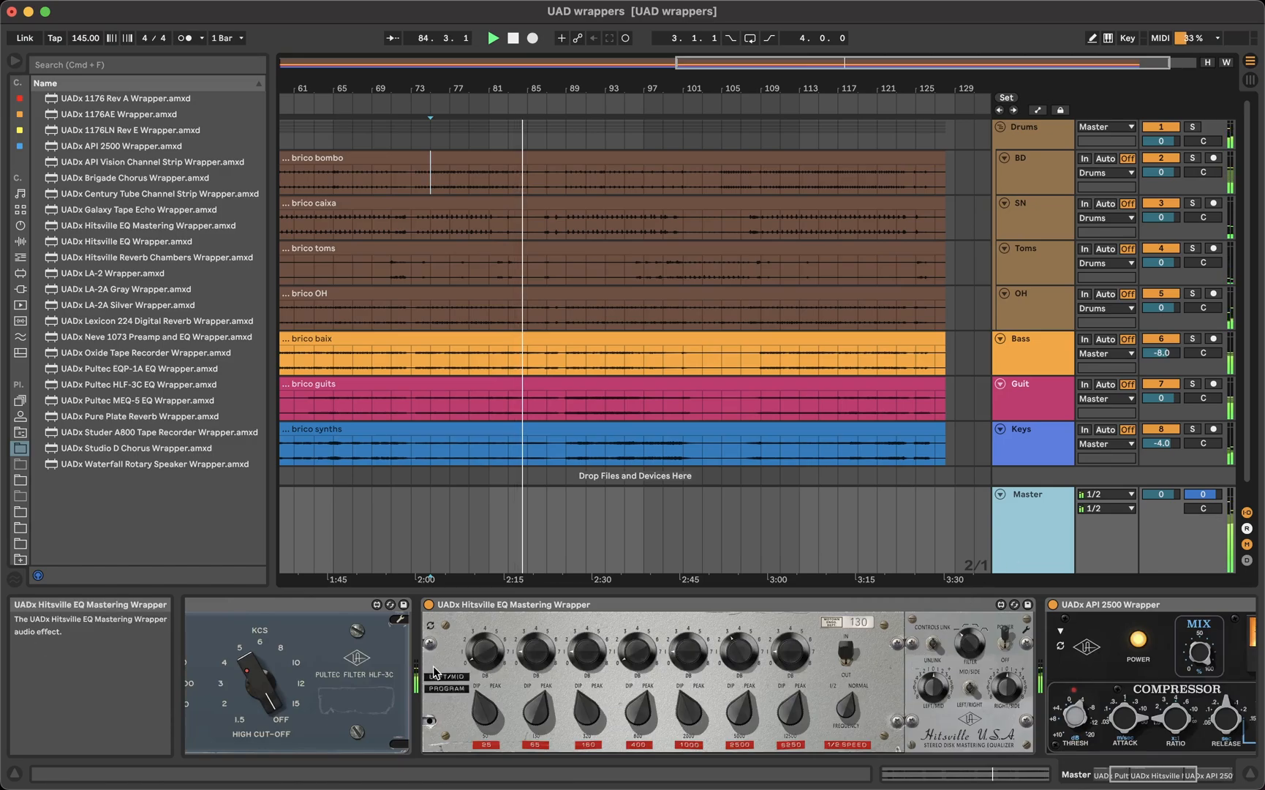
click(446, 676)
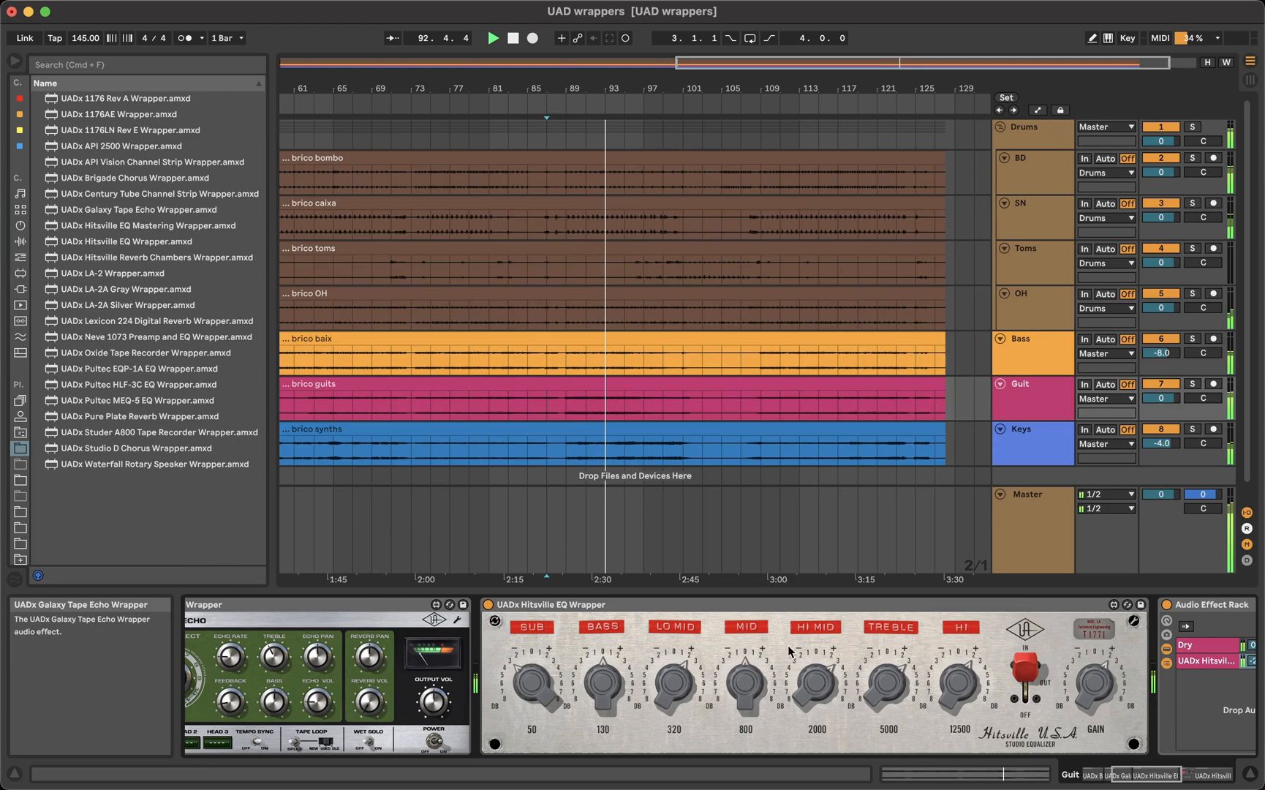
- Show the Drums track's API 2500 wrapper sidechain section and its tap-point source menu
click(1135, 622)
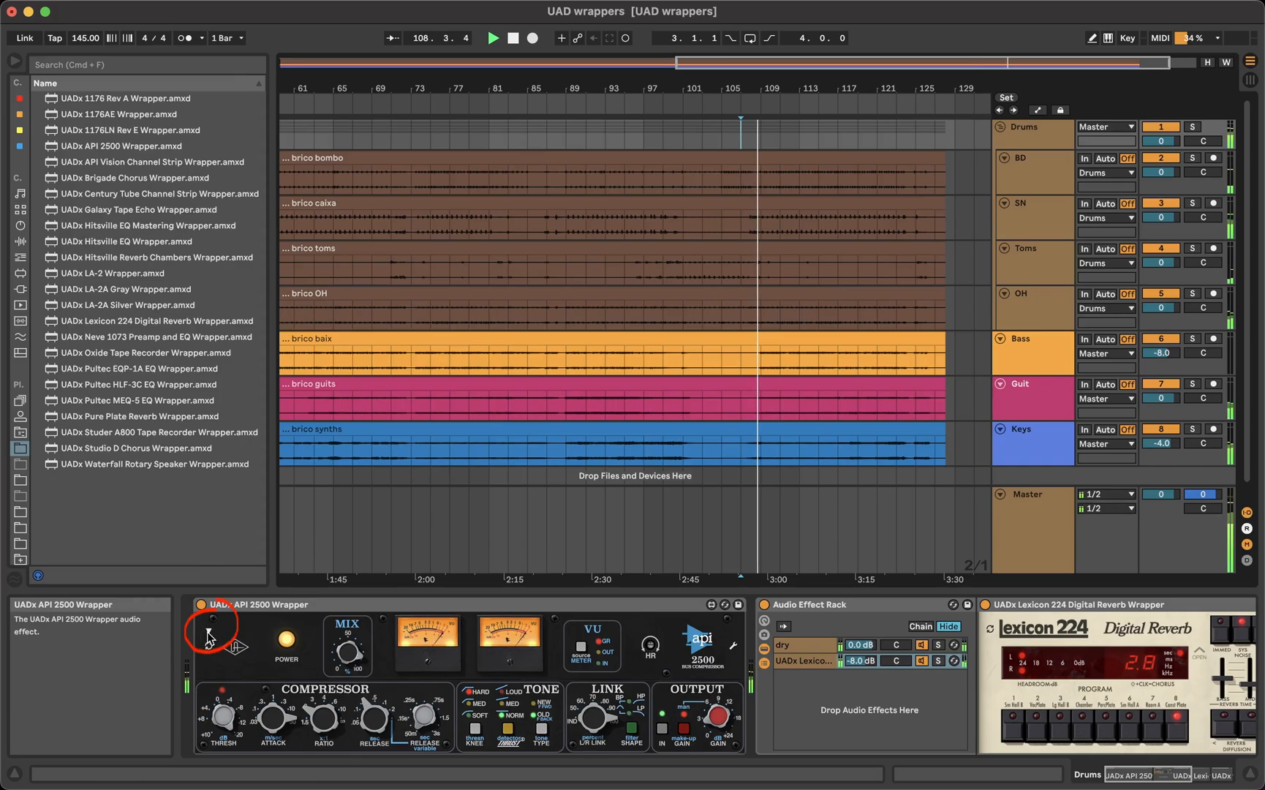
click(228, 630)
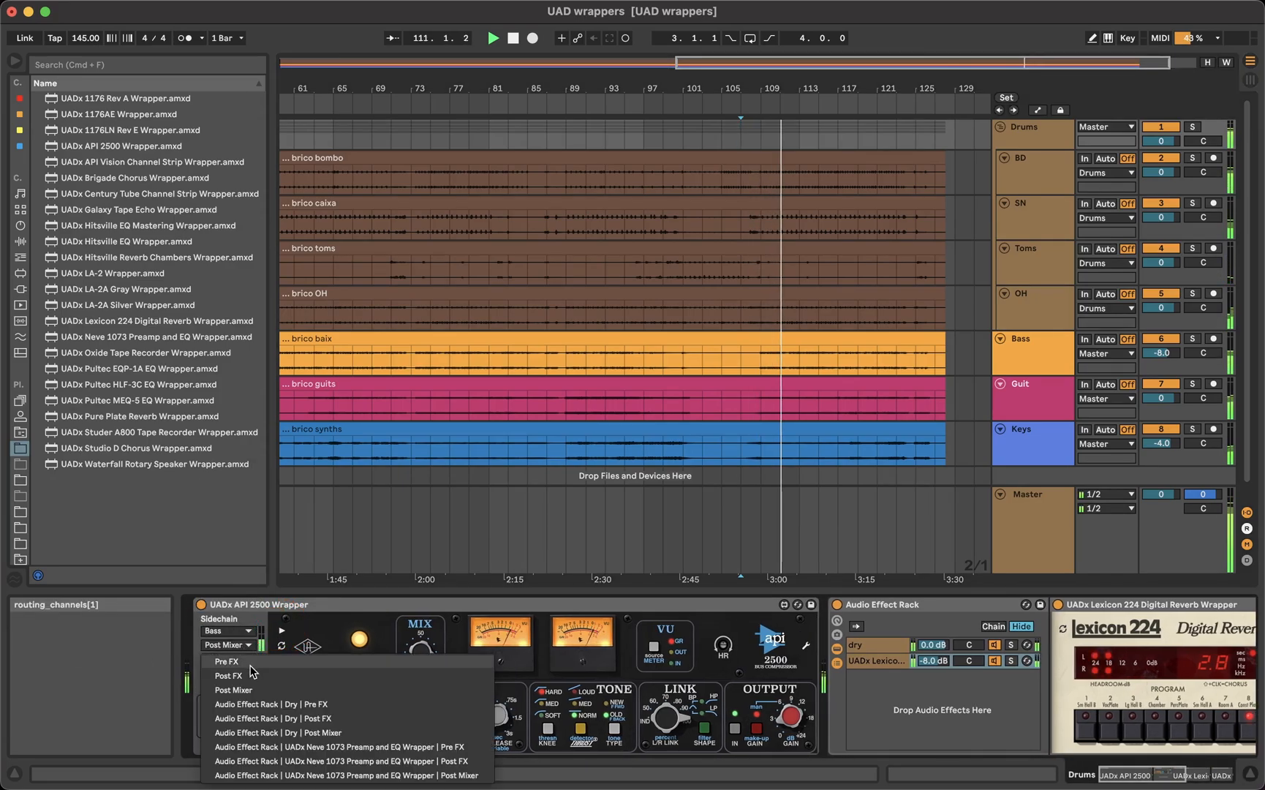
click(228, 676)
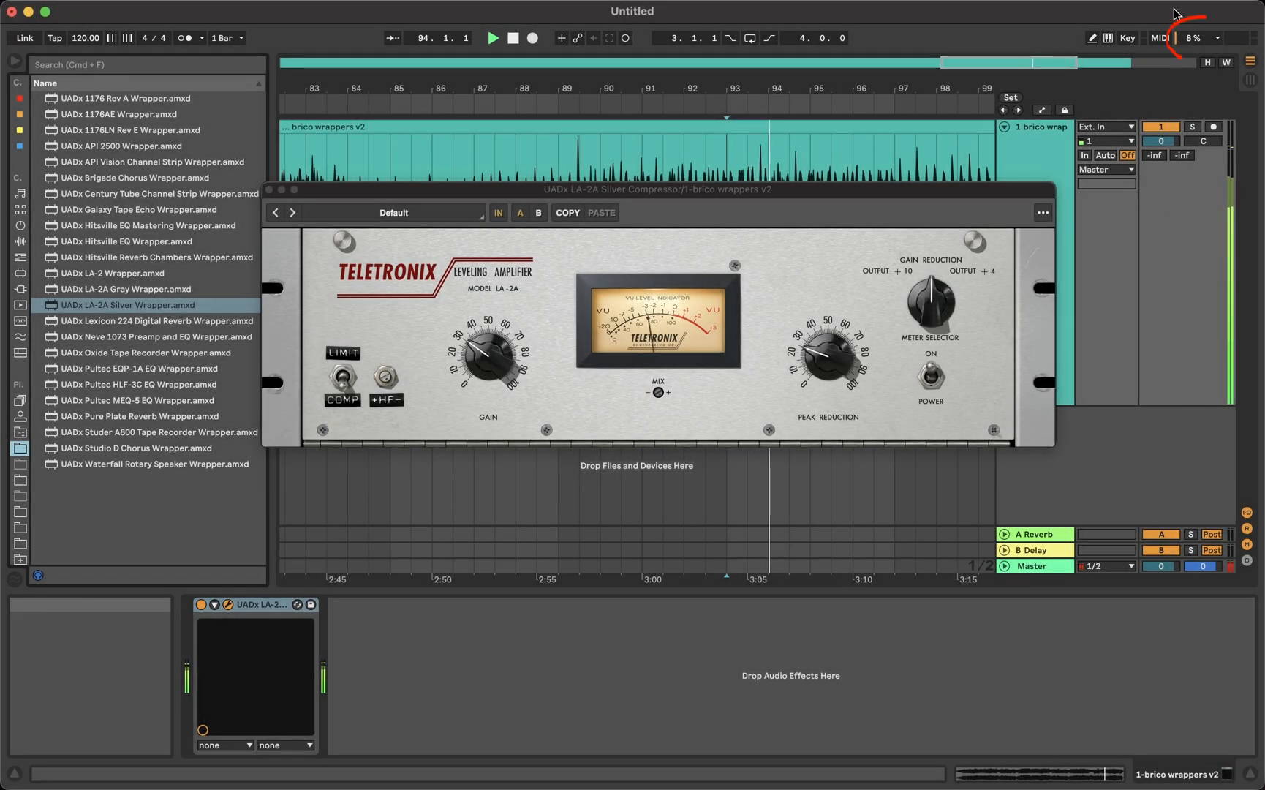
mouse_move(264, 604)
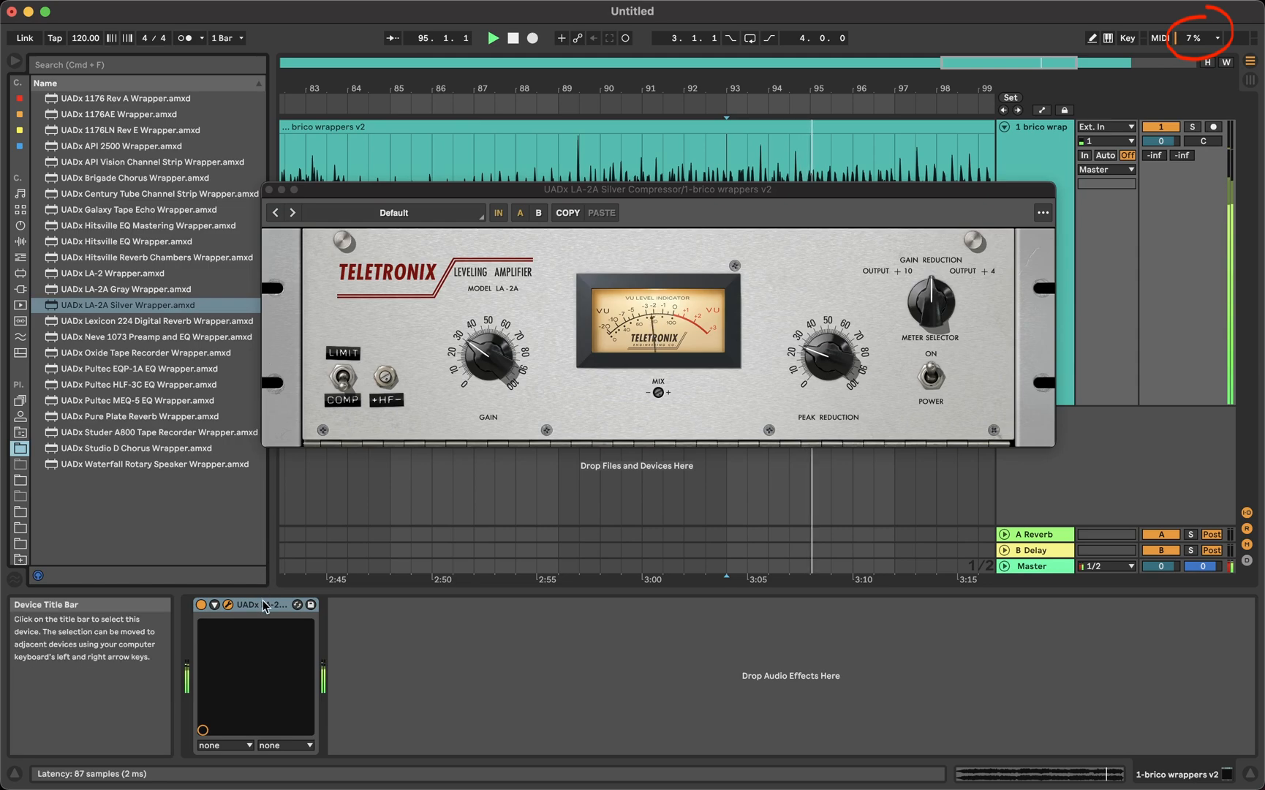
- Delete the floating LA-2A plug-in, load LA-2A Silver Wrapper.amxd in-chain and adjust Peak Reduction
click(269, 189)
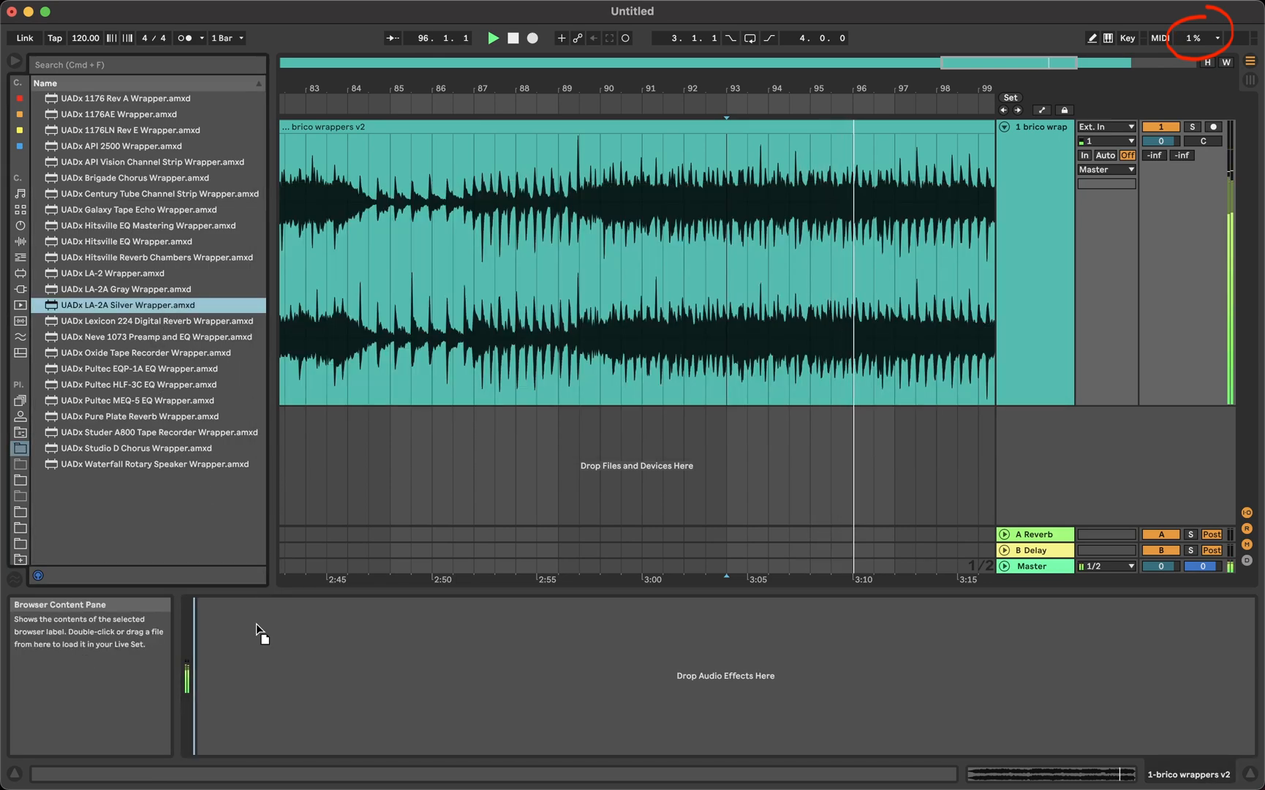
double_click(126, 304)
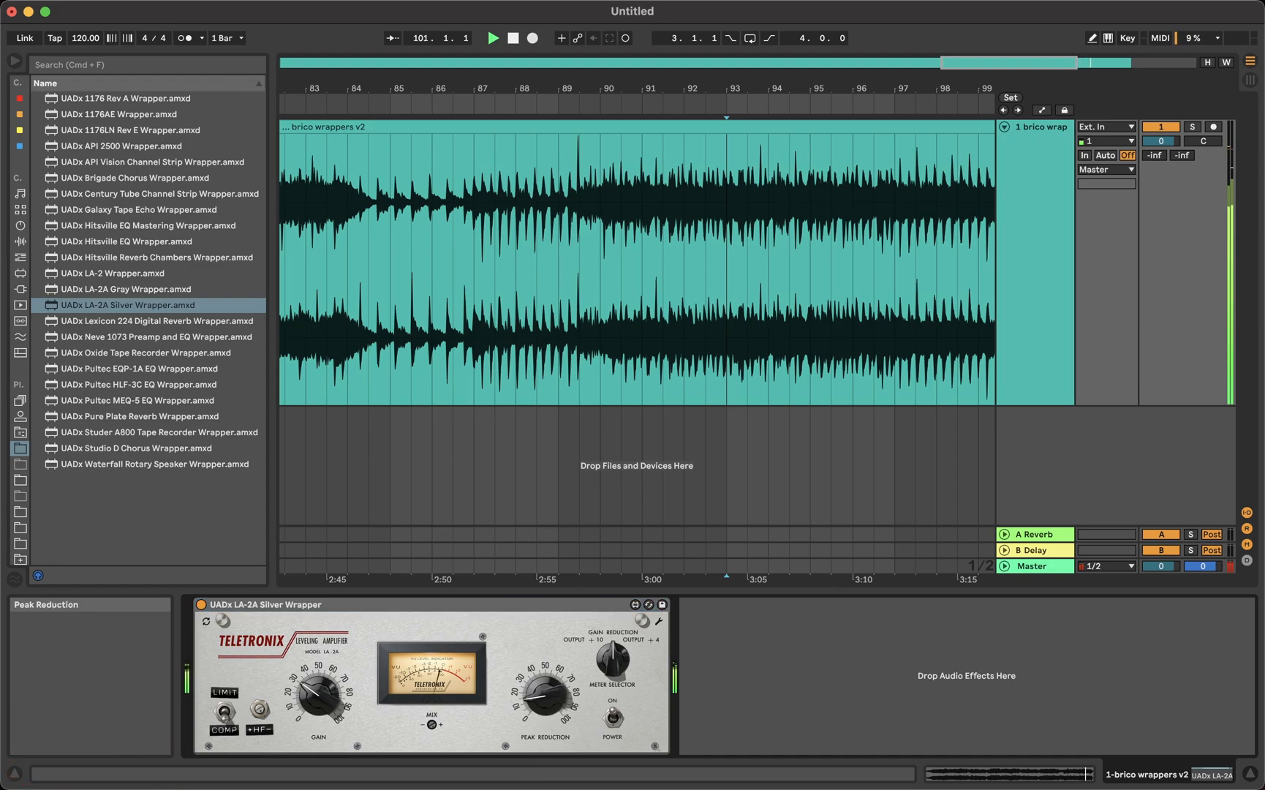
drag(541, 697, 542, 701)
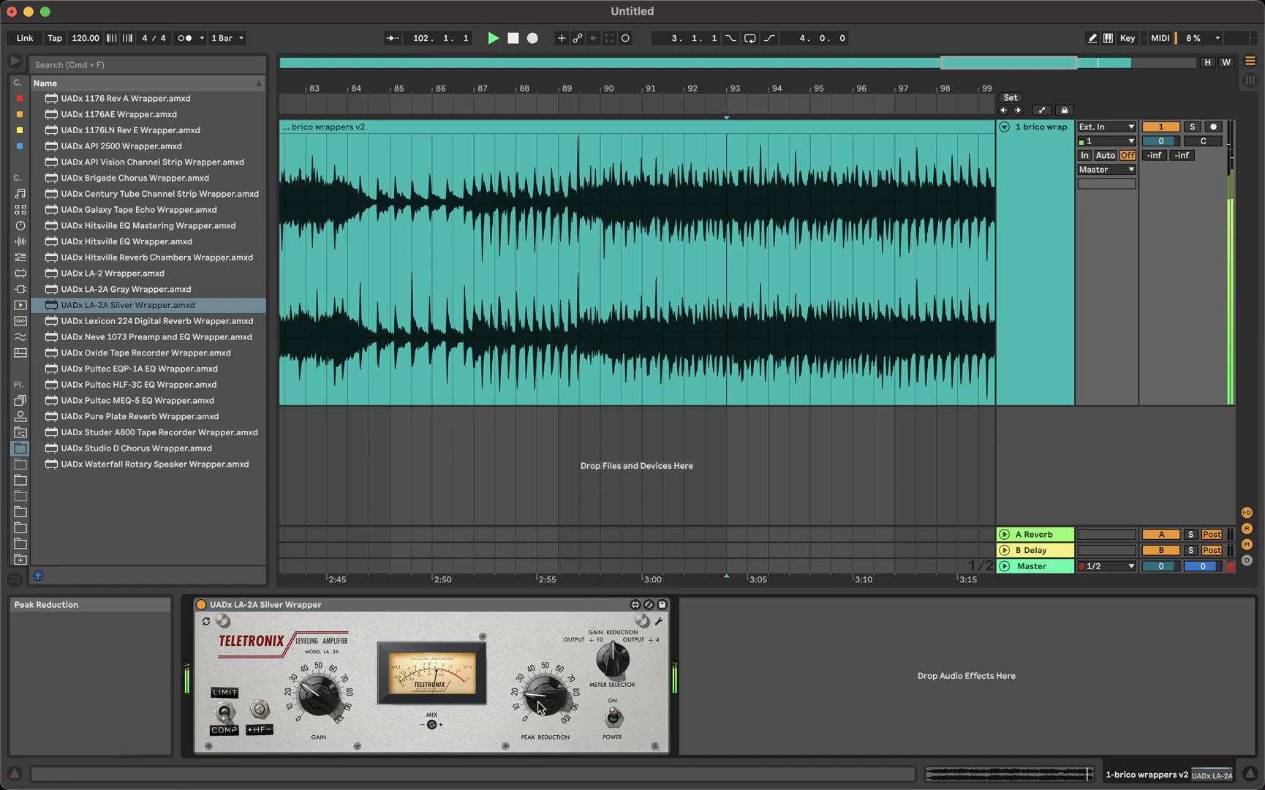